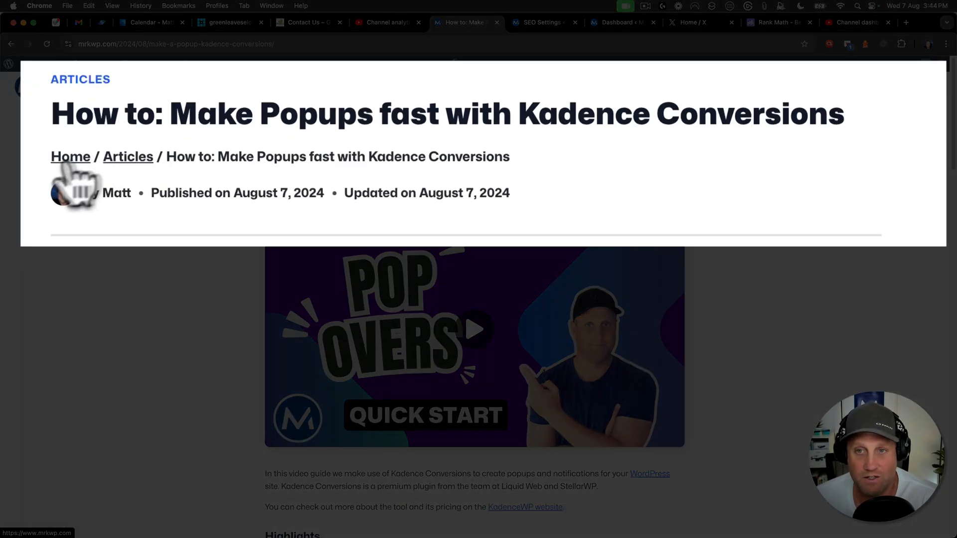
{"action": "mouse_move", "coordinate": [128, 156]}
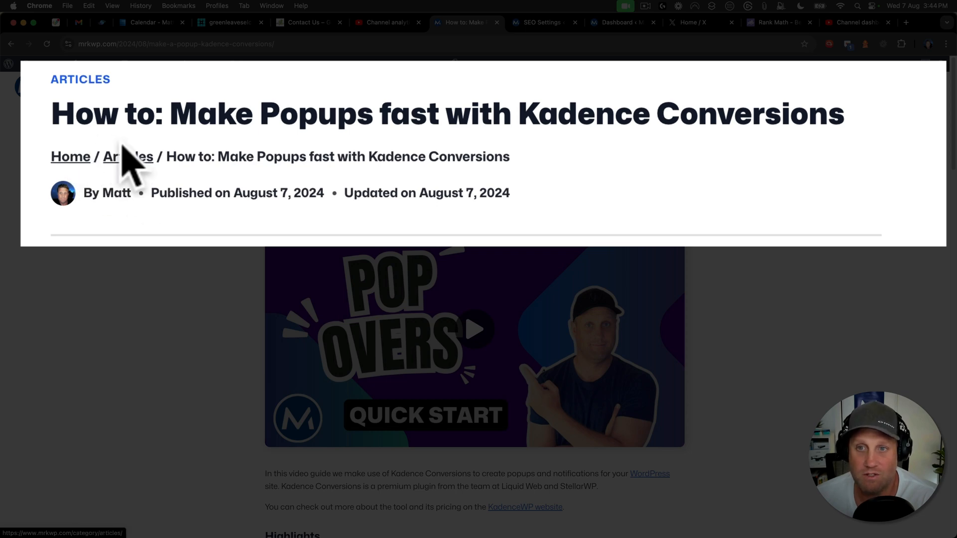
{"action": "mouse_move", "coordinate": [131, 183]}
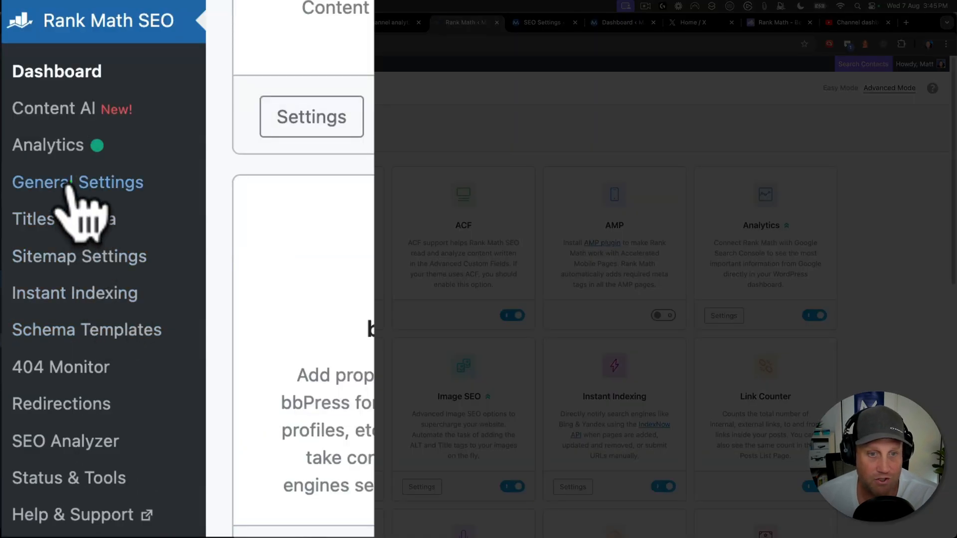
- Open Rank Math General Settings and its Breadcrumbs tab
{"action": "left_click", "coordinate": [77, 182]}
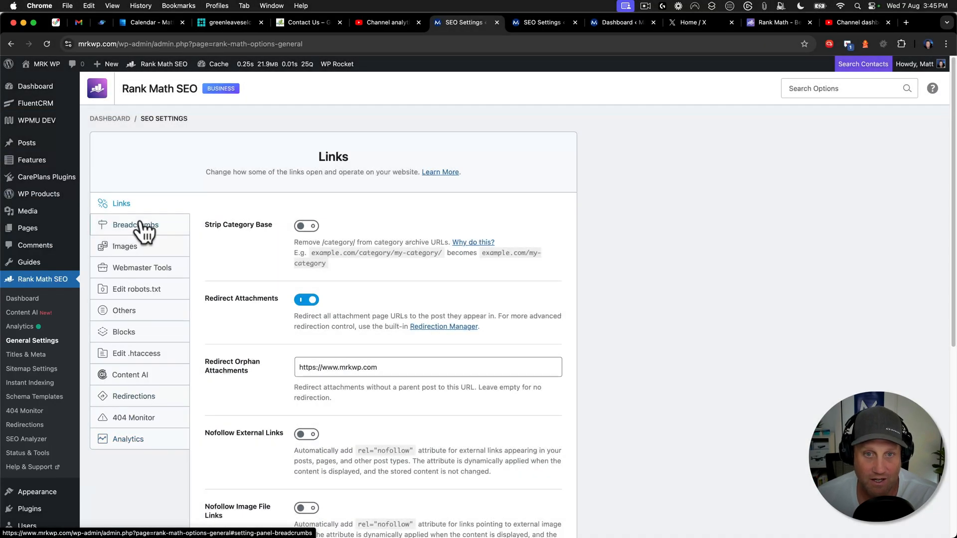
{"action": "left_click", "coordinate": [135, 225]}
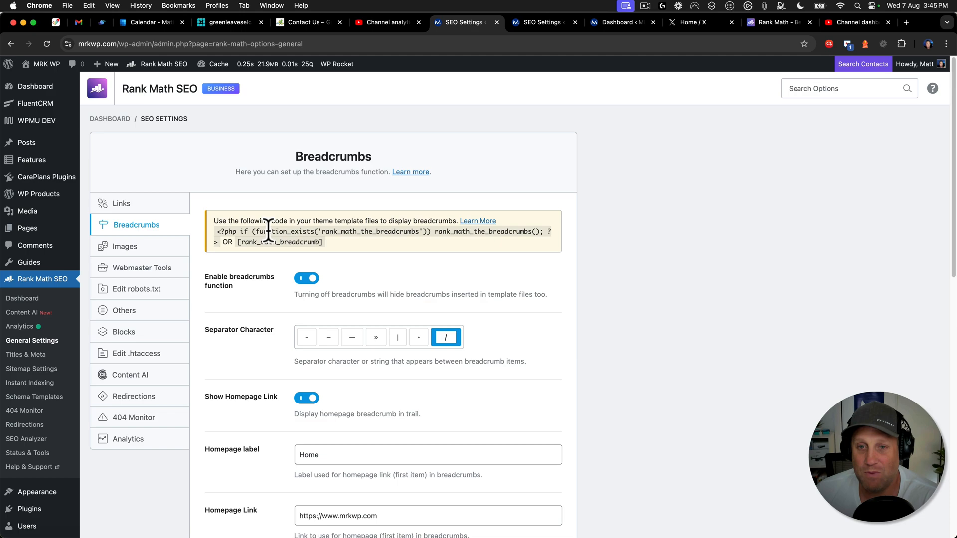
- Turn on Show Blog Page in the breadcrumb settings and save the changes
{"action": "scroll", "scroll_direction": "down", "scroll_amount": 3}
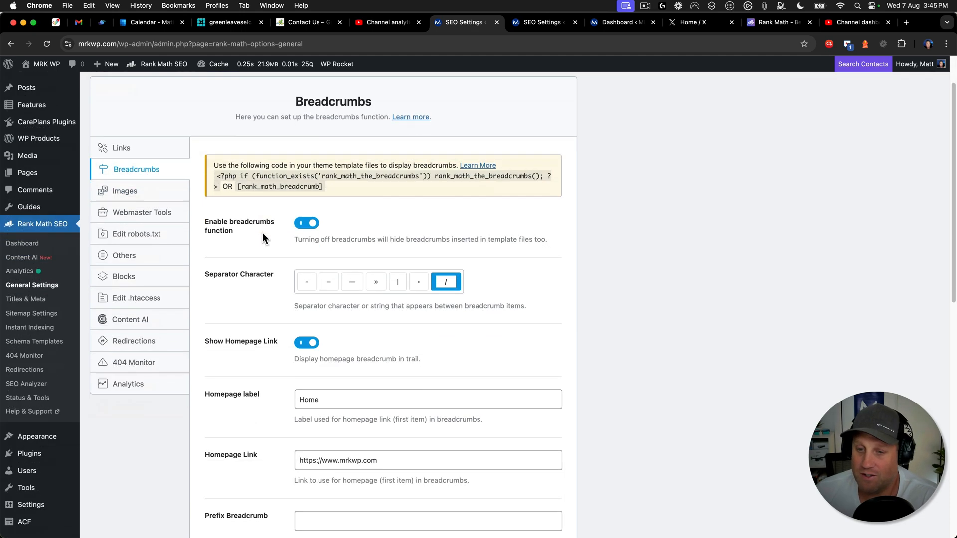
{"action": "scroll", "scroll_direction": "down", "scroll_amount": 3}
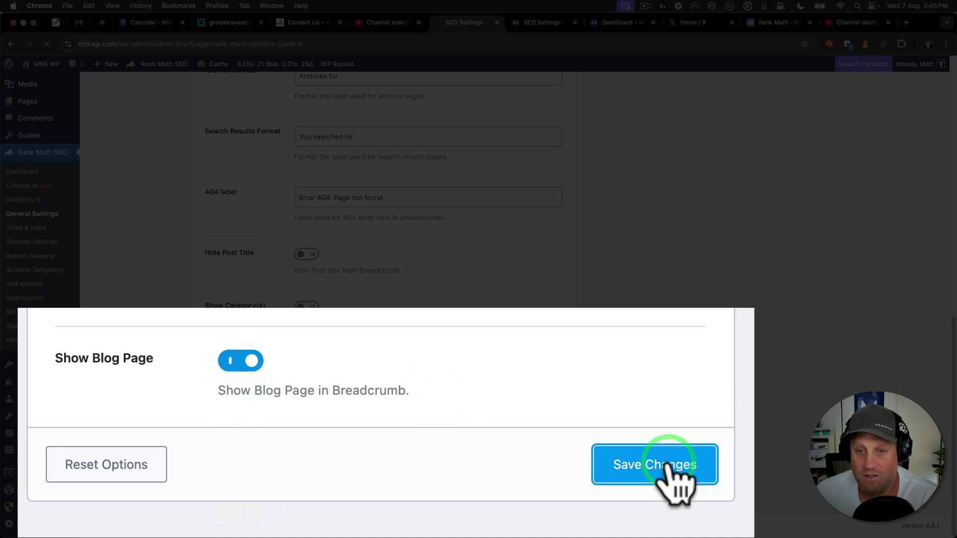
{"action": "left_click", "coordinate": [653, 464]}
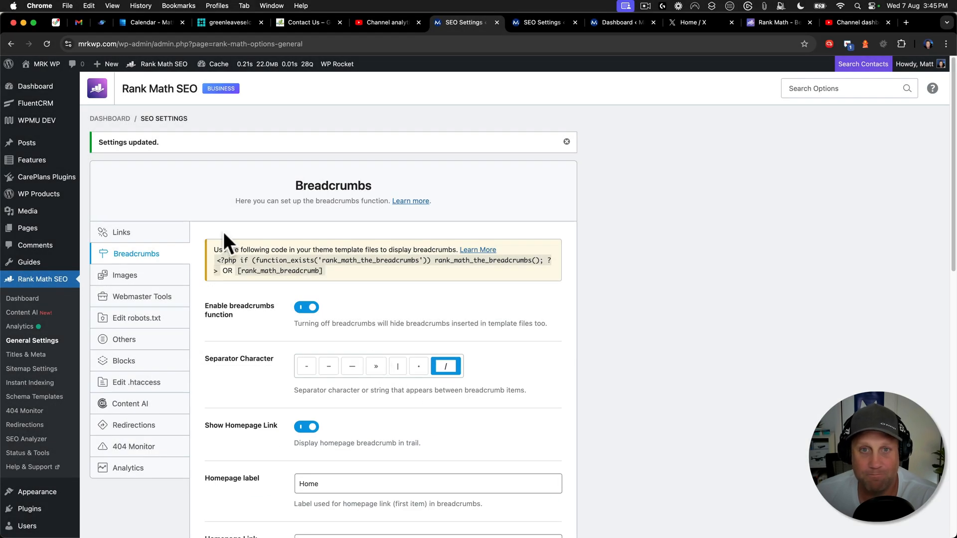
{"action": "mouse_move", "coordinate": [43, 63]}
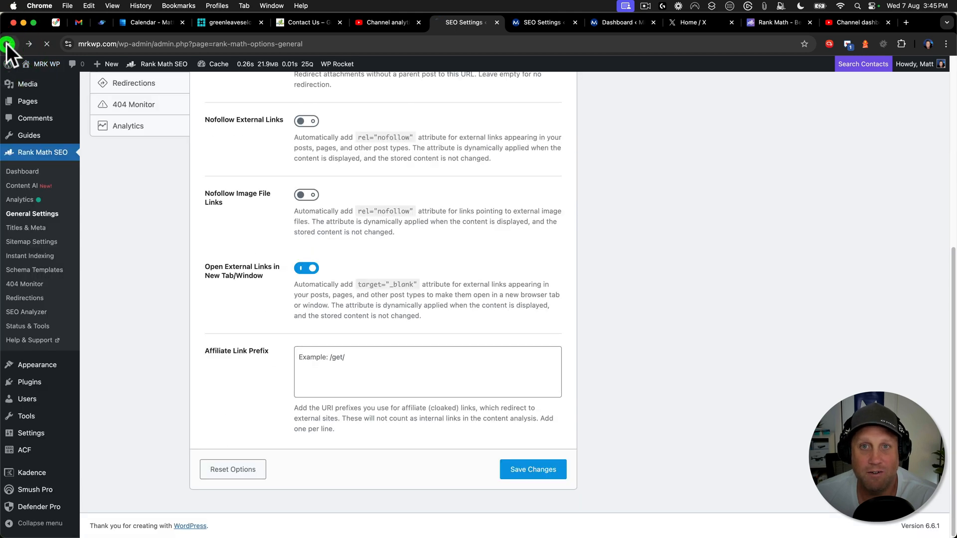
- Check the Home / Blog / Articles breadcrumb links, then reopen the Kadence Conversions popups article
{"action": "left_click", "coordinate": [465, 22]}
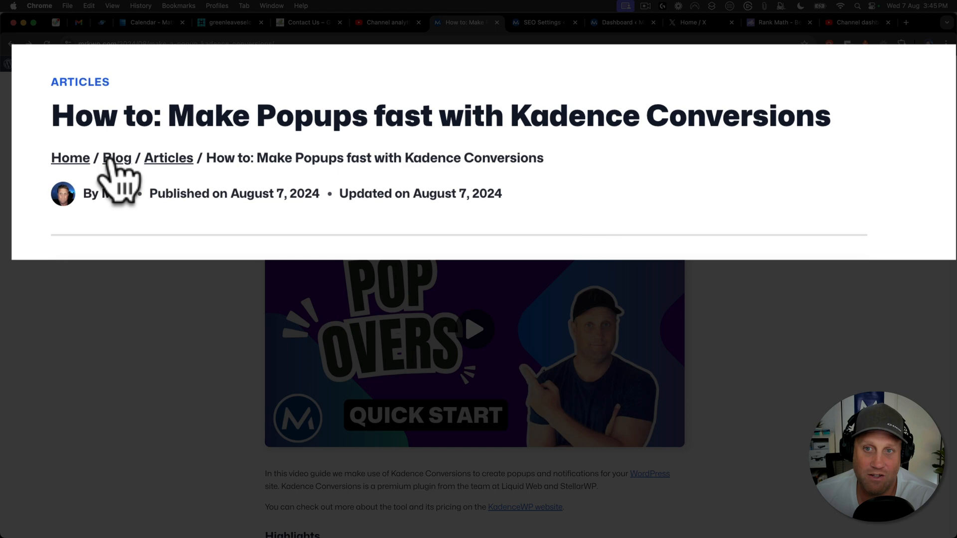
{"action": "mouse_move", "coordinate": [116, 166]}
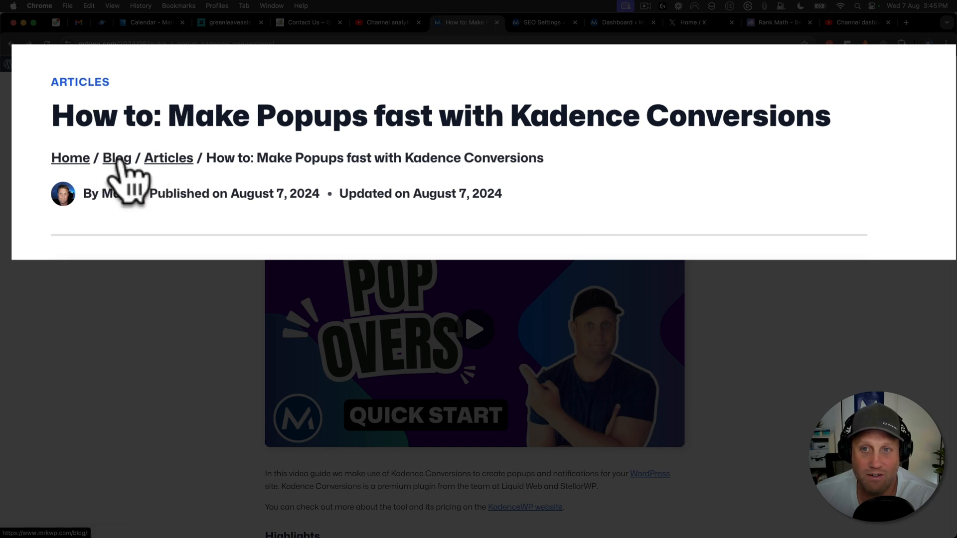
{"action": "left_click", "coordinate": [116, 157]}
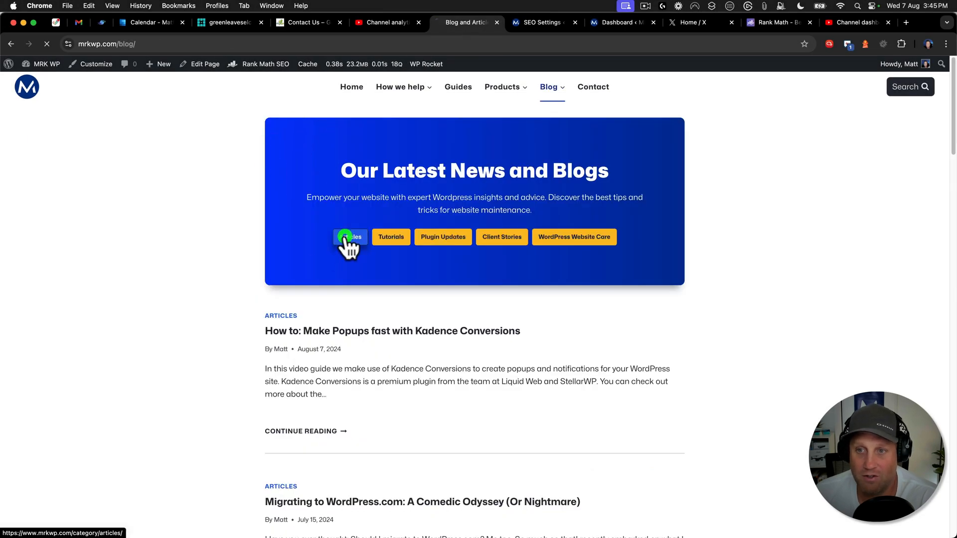
{"action": "left_click", "coordinate": [350, 236]}
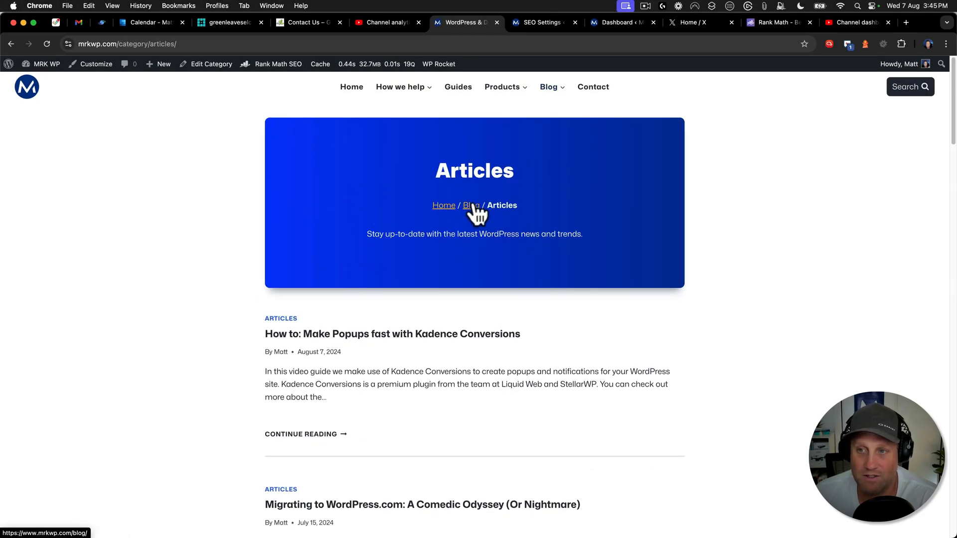
{"action": "left_click", "coordinate": [470, 205]}
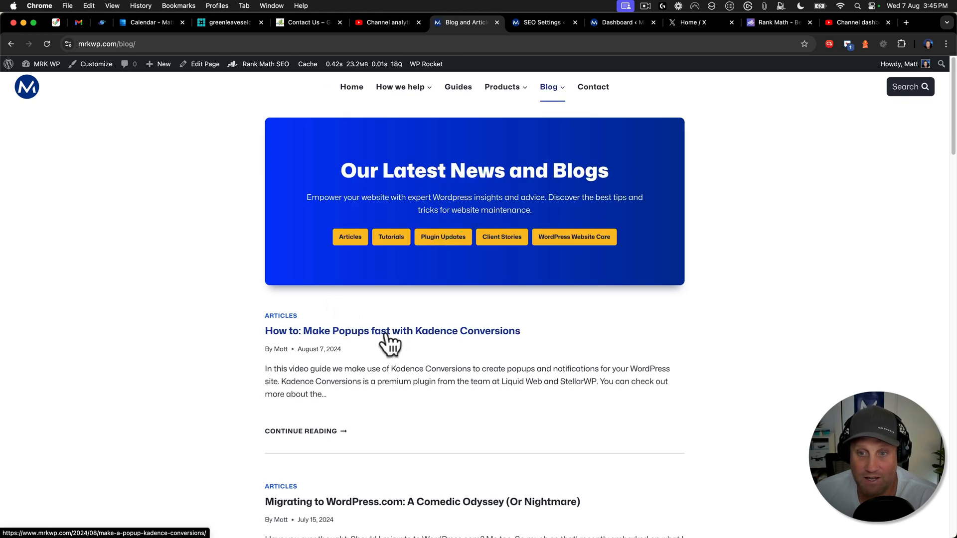
{"action": "left_click", "coordinate": [392, 331]}
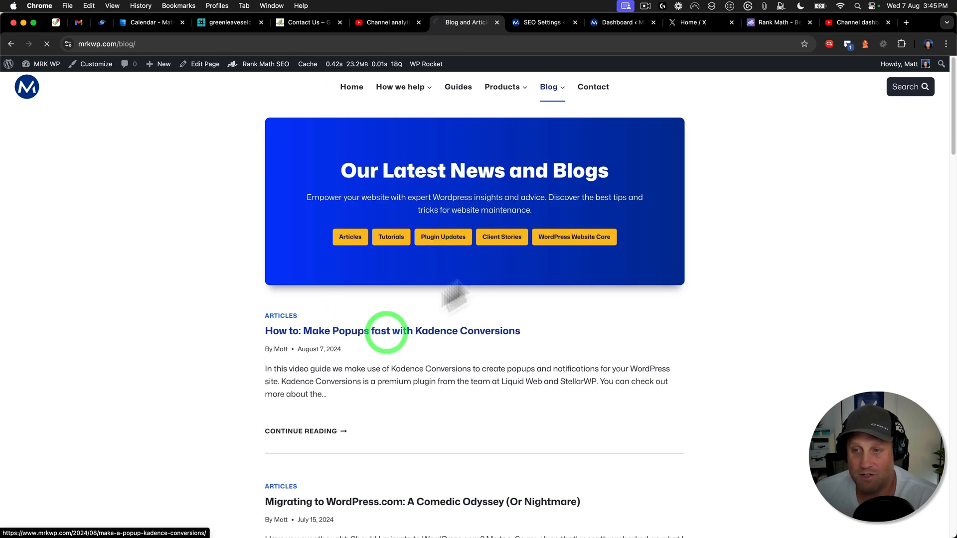
- Open the #Kadence tag archive from the article's tags
{"action": "left_click", "coordinate": [392, 331]}
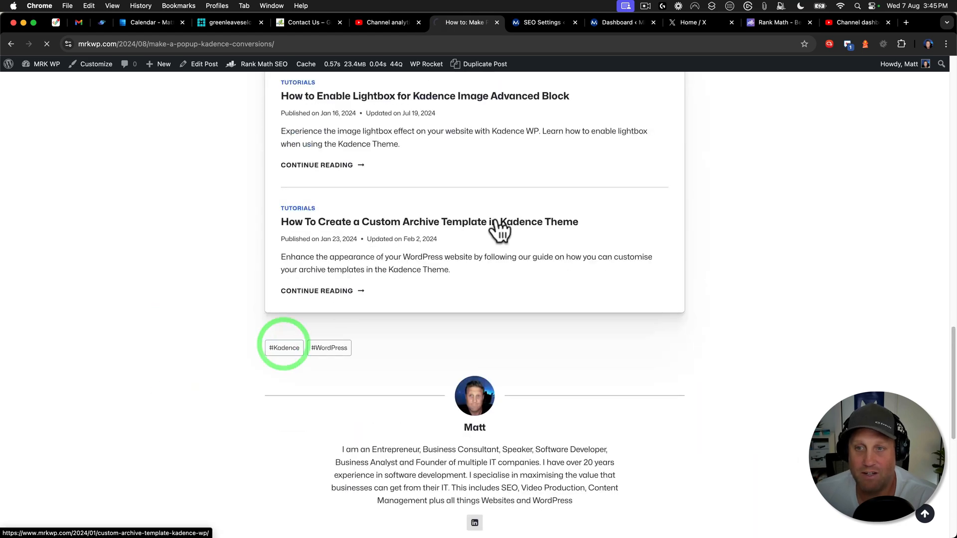
{"action": "left_click", "coordinate": [284, 348]}
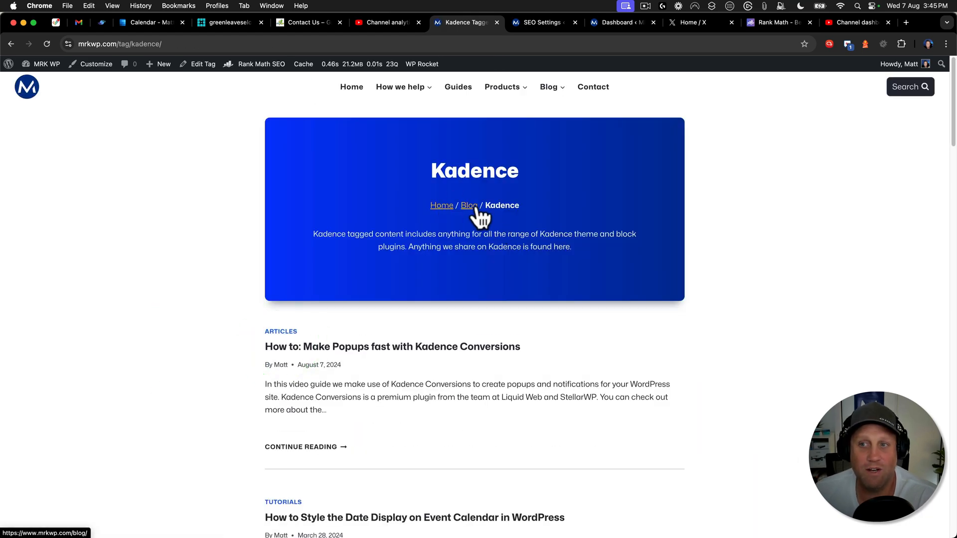
{"action": "mouse_move", "coordinate": [469, 211]}
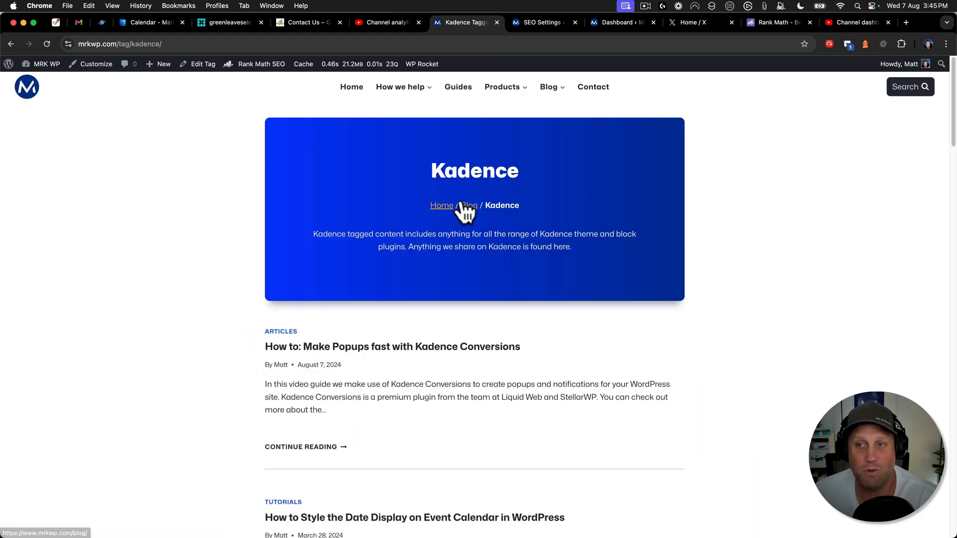
{"action": "mouse_move", "coordinate": [528, 177]}
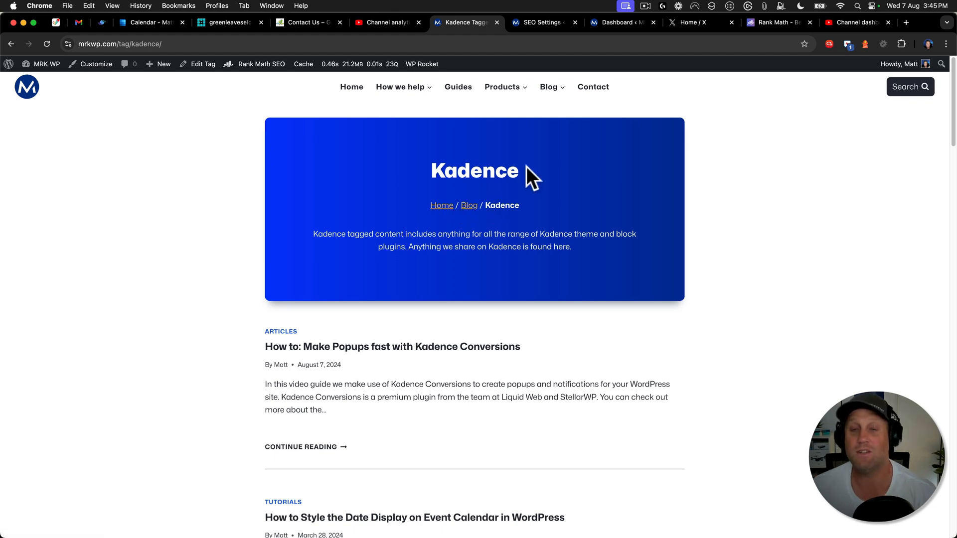